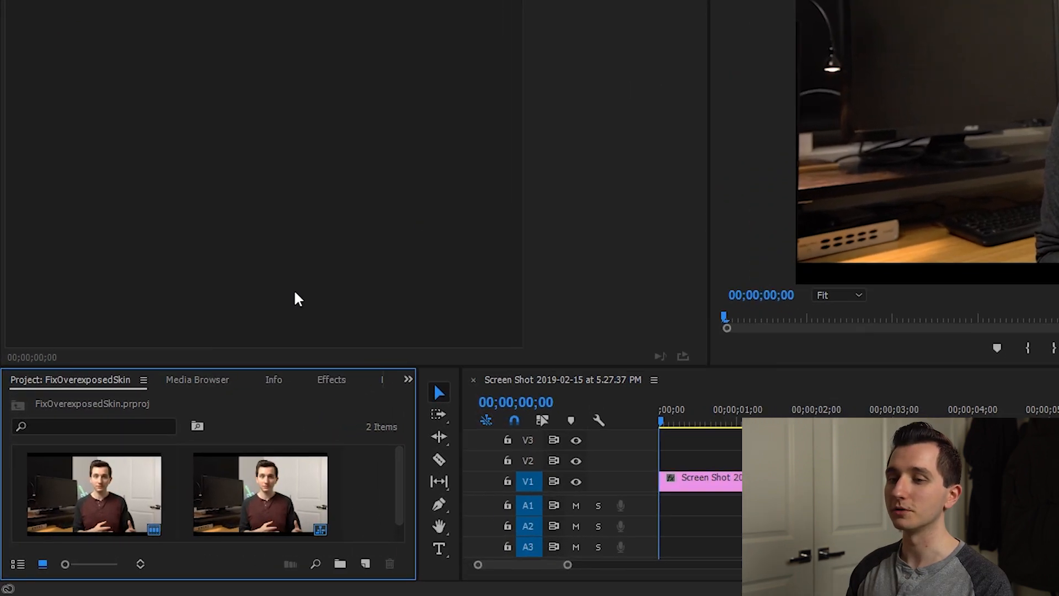
Find Lumetri Color in the Effects panel and apply it to the timeline clip
click(331, 378)
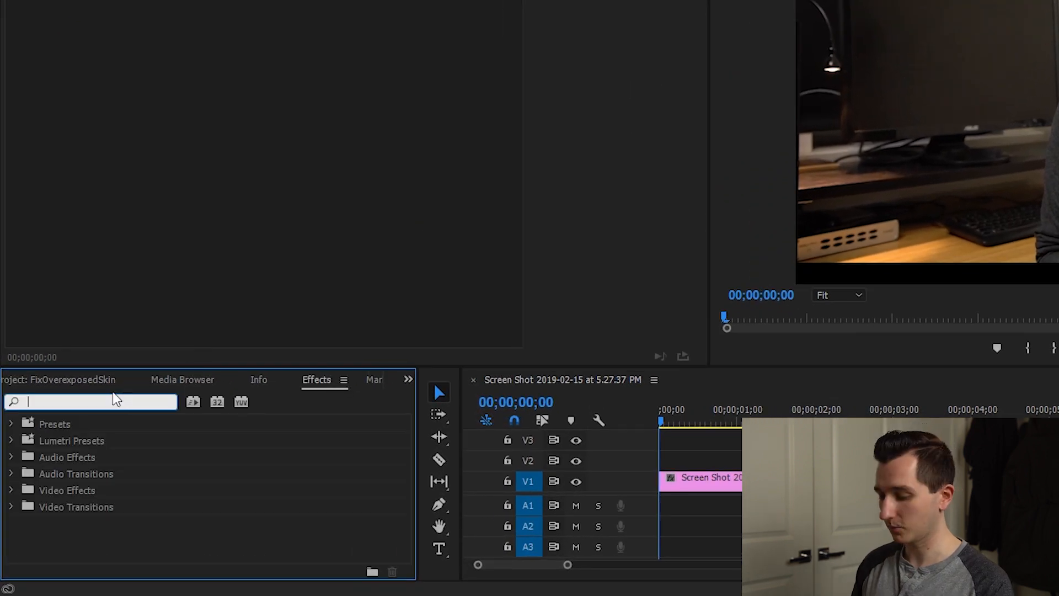
text(lumetri color)
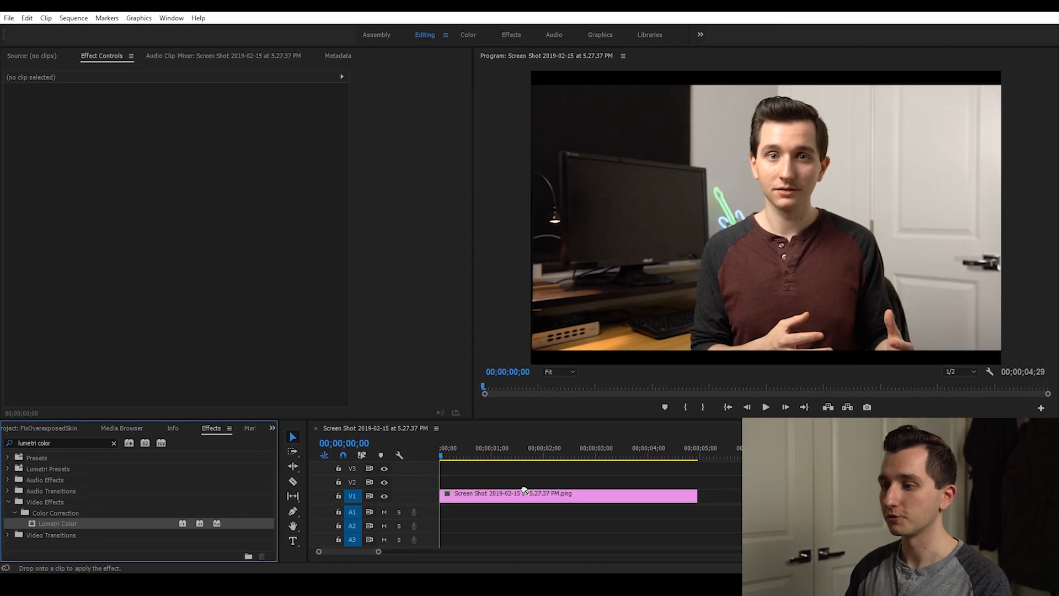
click(567, 493)
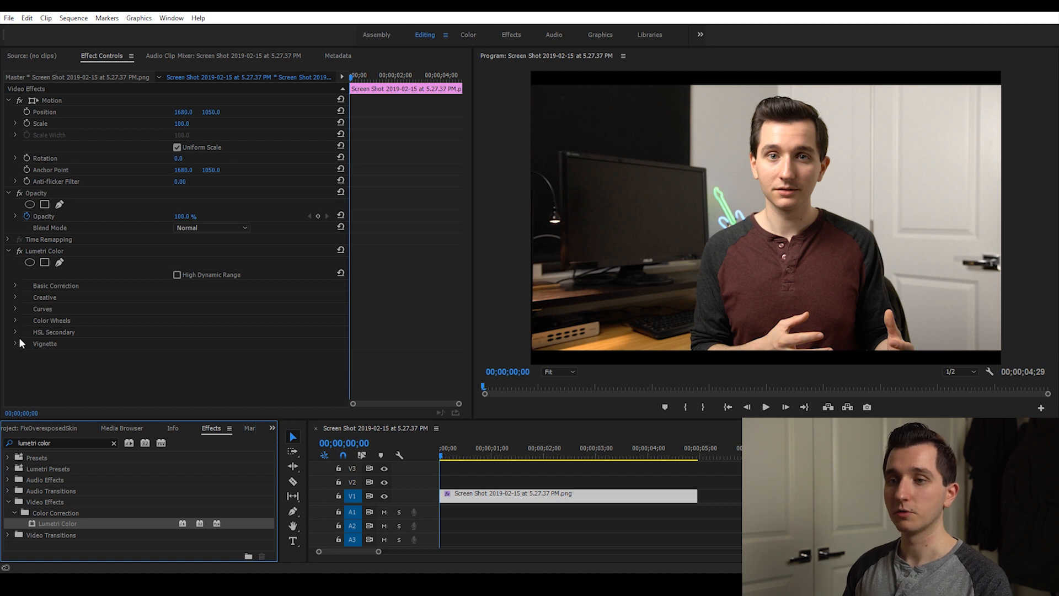
Expand the HSL Secondary section of the Lumetri Color effect
click(15, 332)
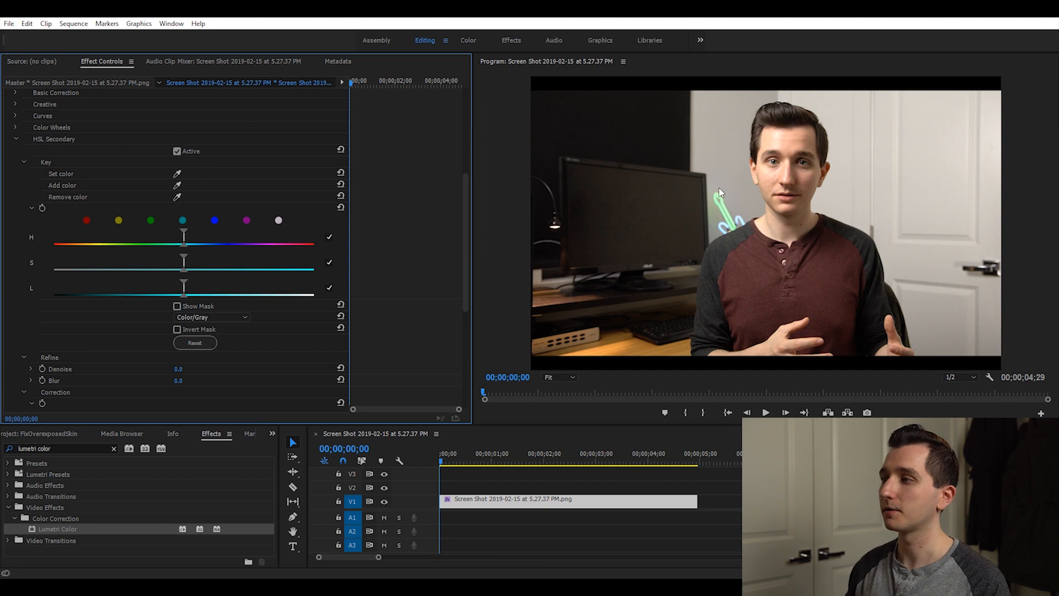
mouse_move(719, 188)
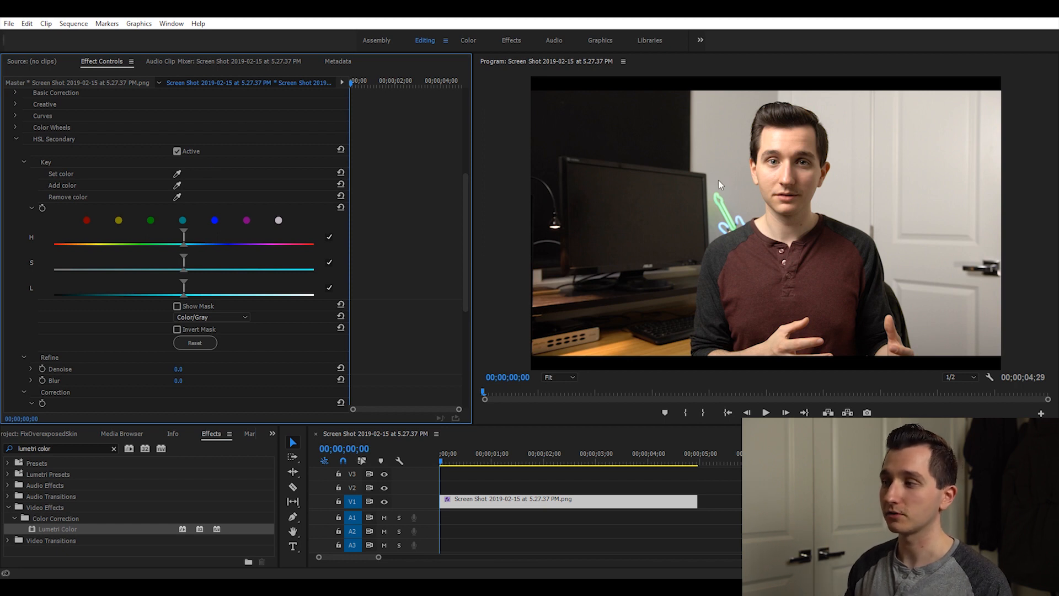
mouse_move(725, 215)
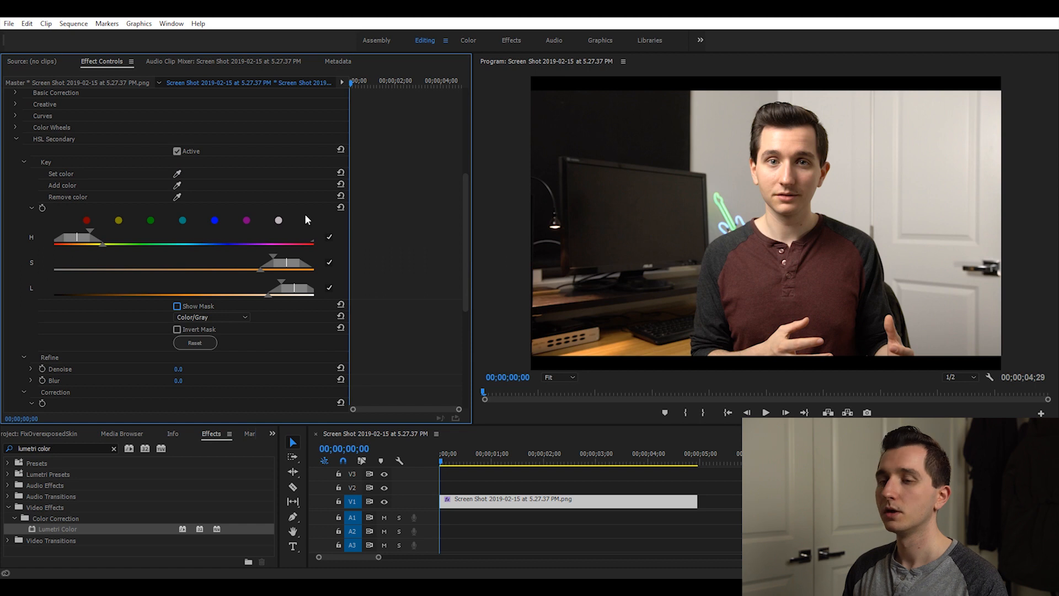
mouse_move(40, 265)
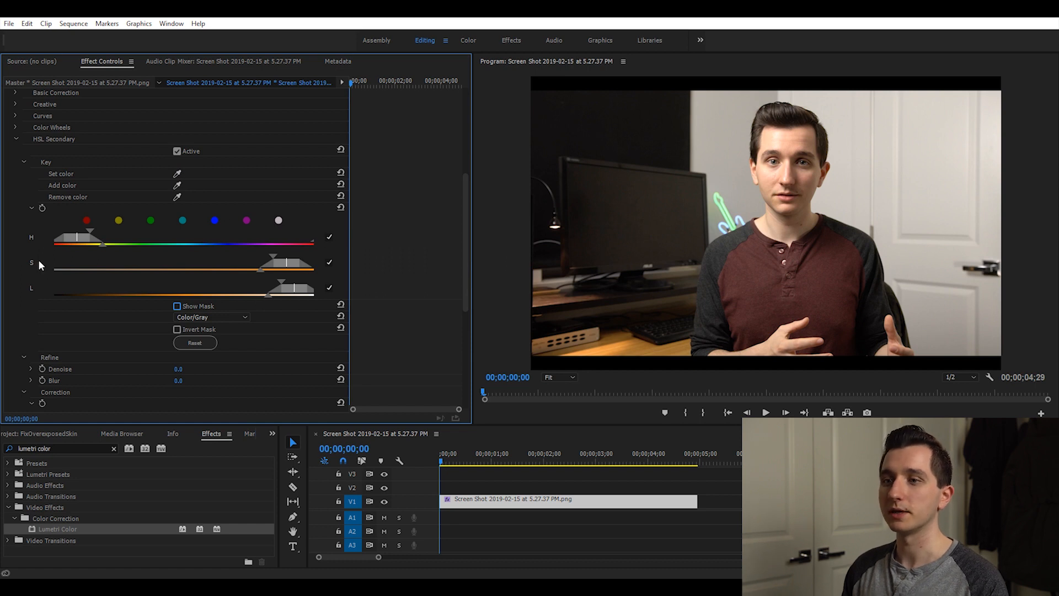
mouse_move(338, 236)
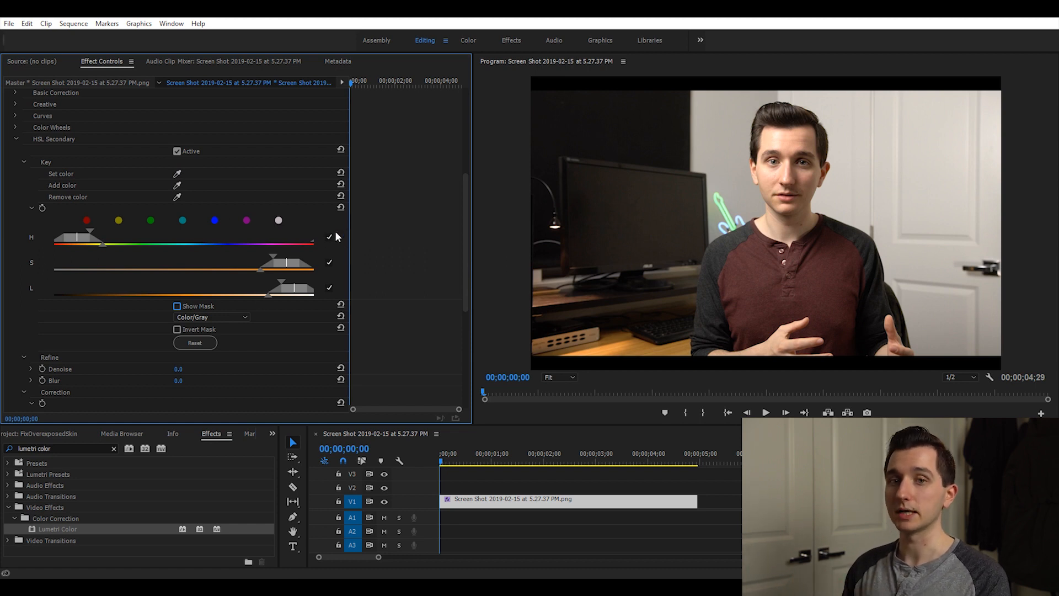
mouse_move(338, 251)
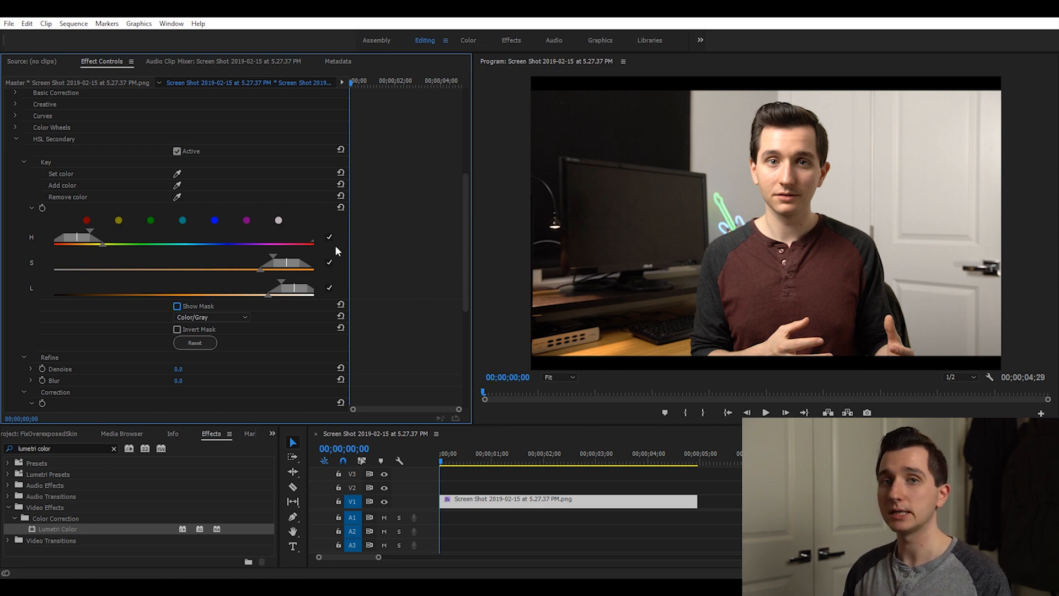
mouse_move(358, 303)
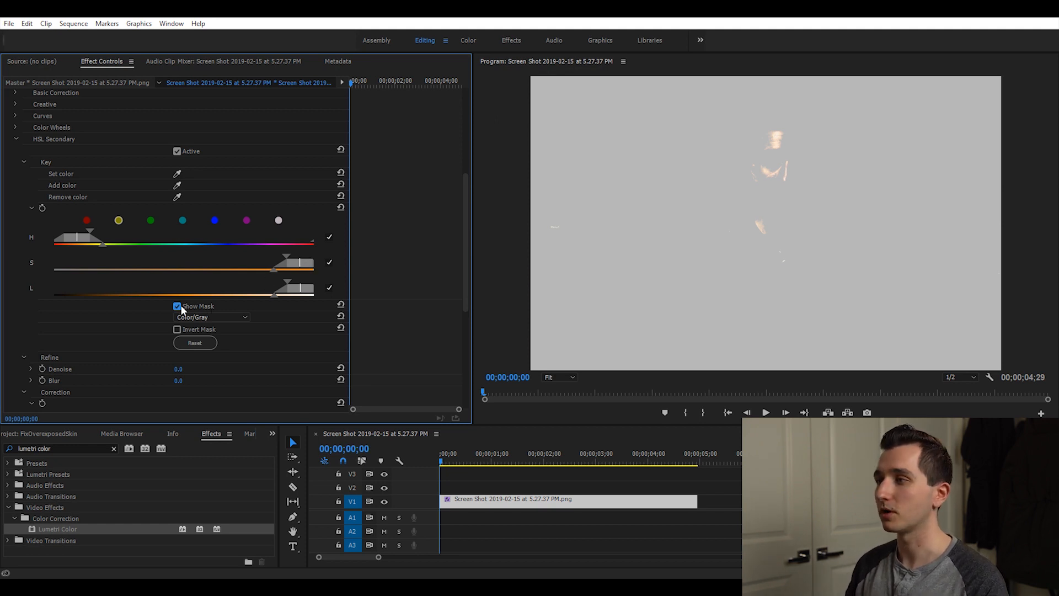
Disable Show Mask and bring the Correction section (Temperature, Tint) into view
click(176, 306)
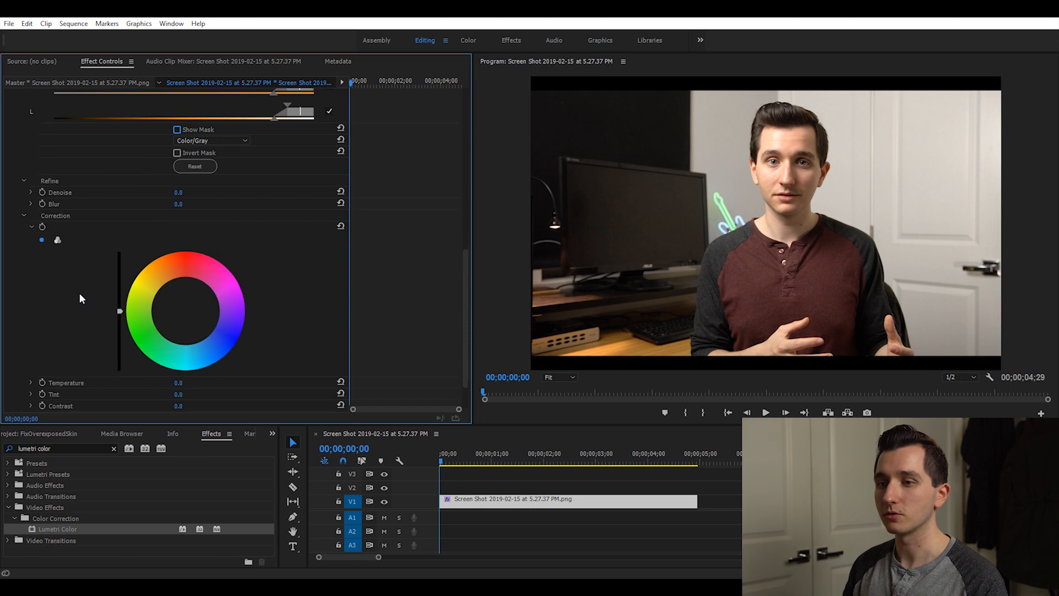
scroll(down, 3)
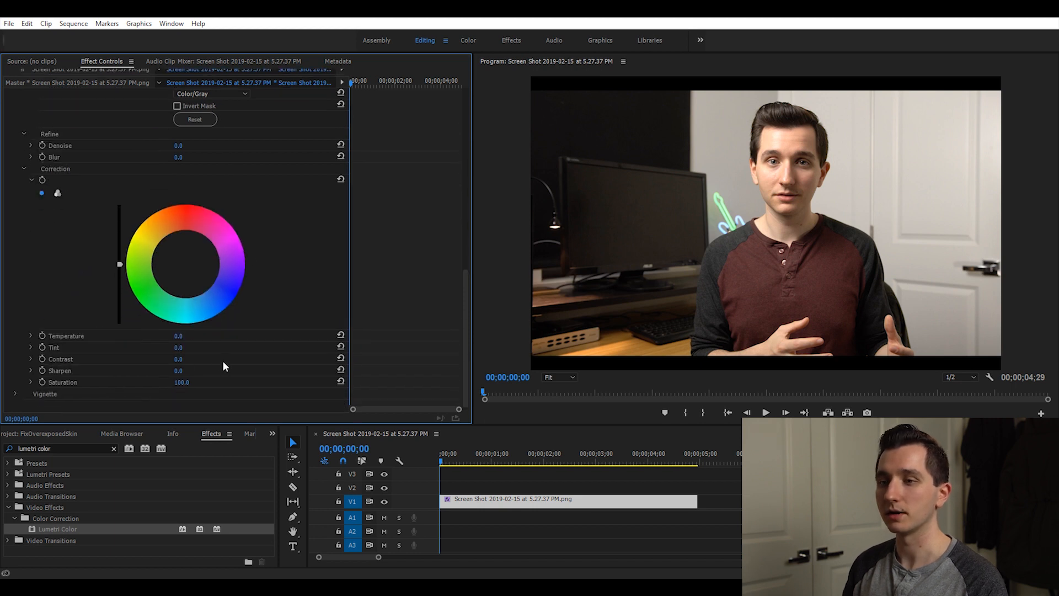
mouse_move(217, 330)
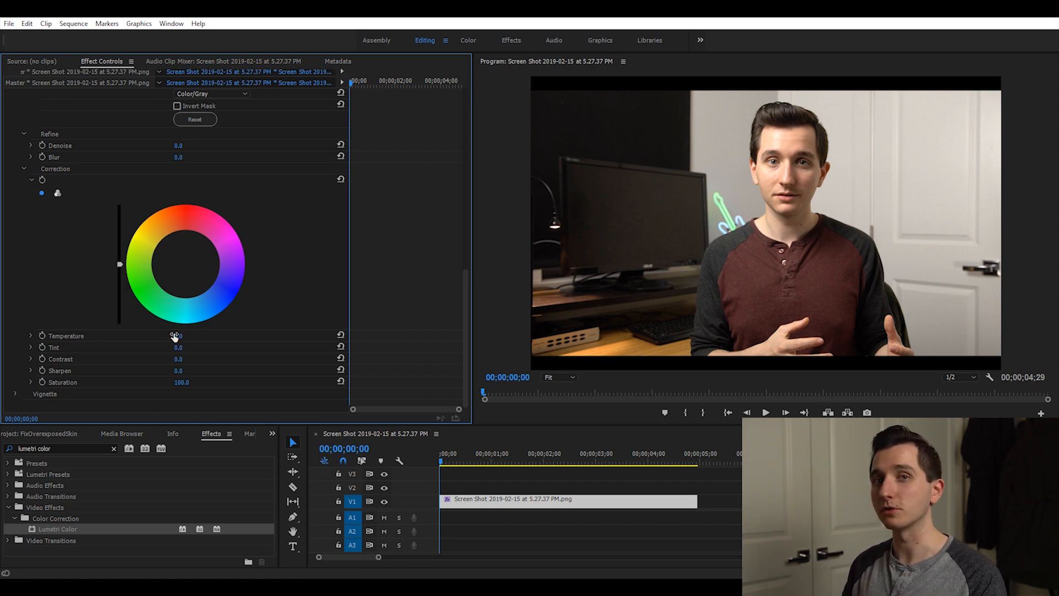
mouse_move(303, 323)
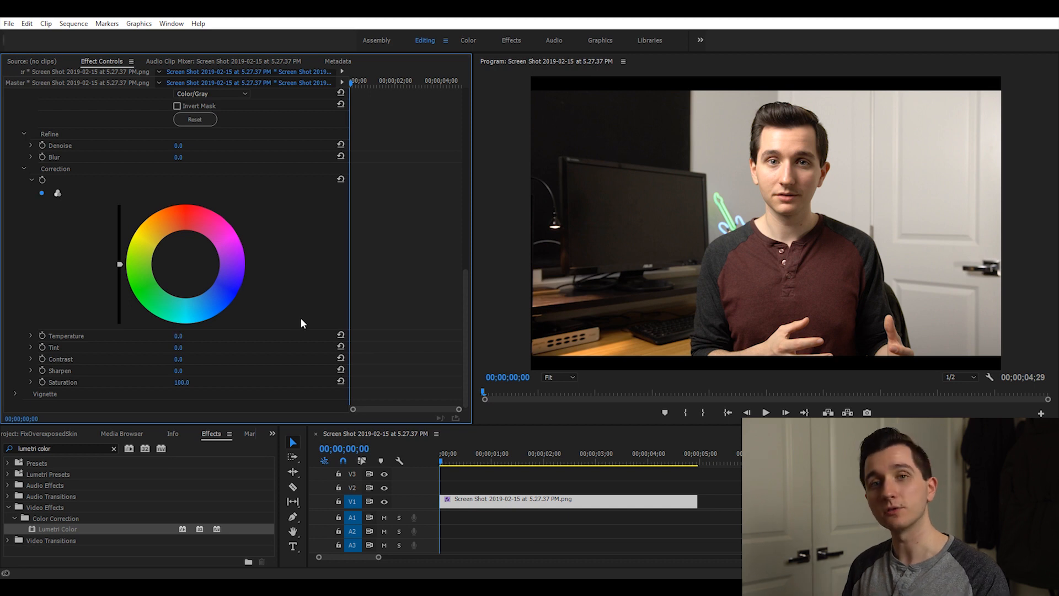
mouse_move(793, 138)
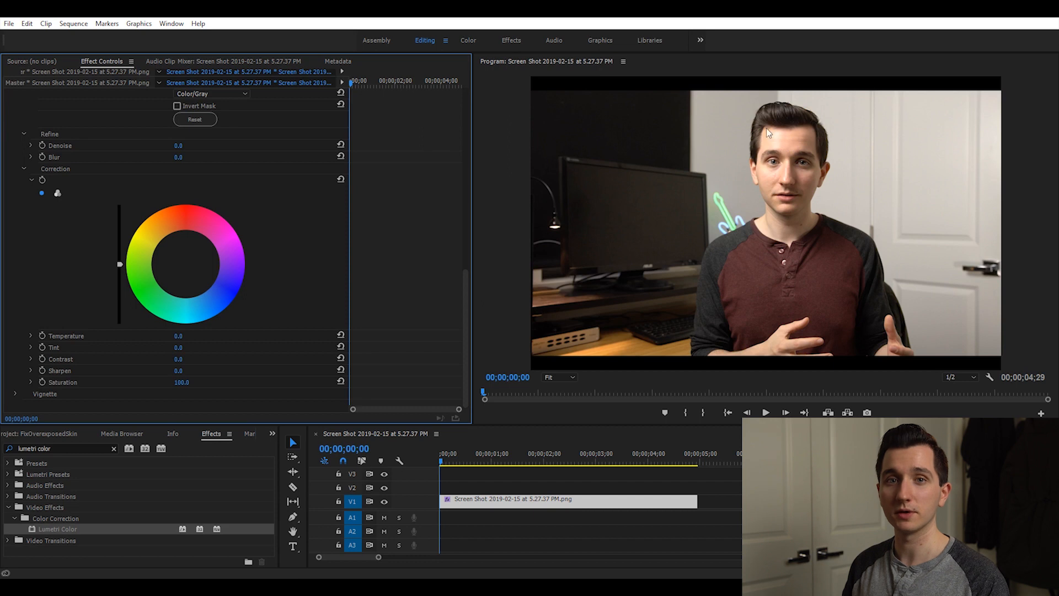
mouse_move(773, 142)
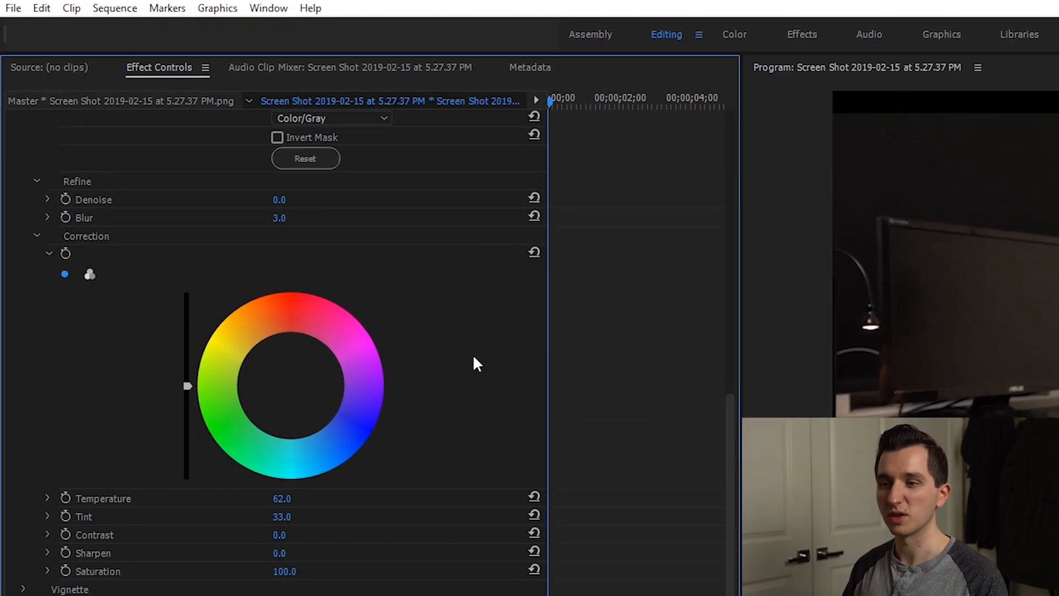
mouse_move(478, 384)
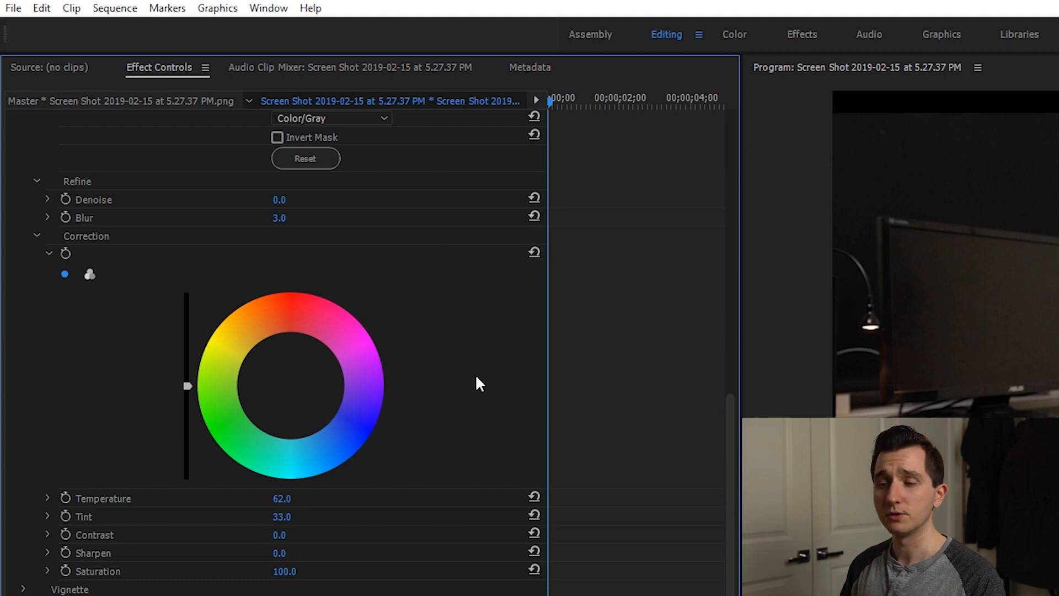
mouse_move(188, 391)
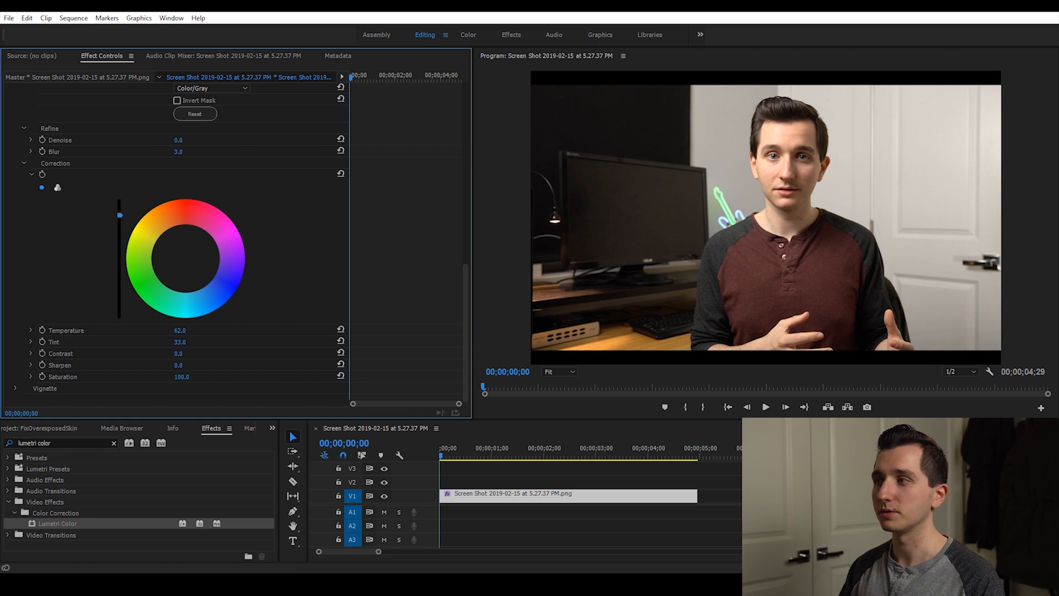
mouse_move(125, 285)
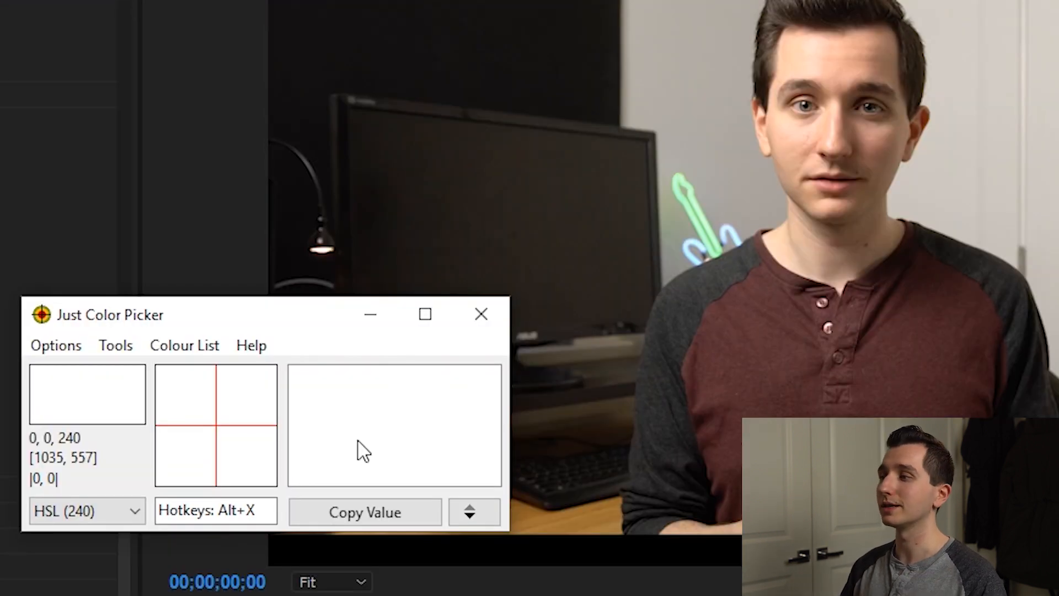
mouse_move(1016, 76)
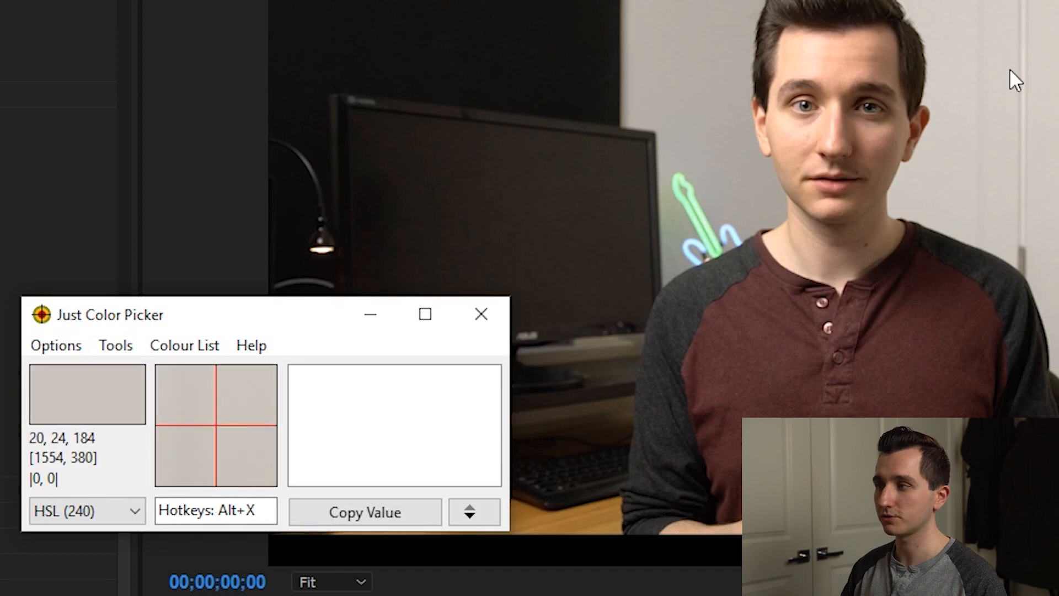
mouse_move(517, 223)
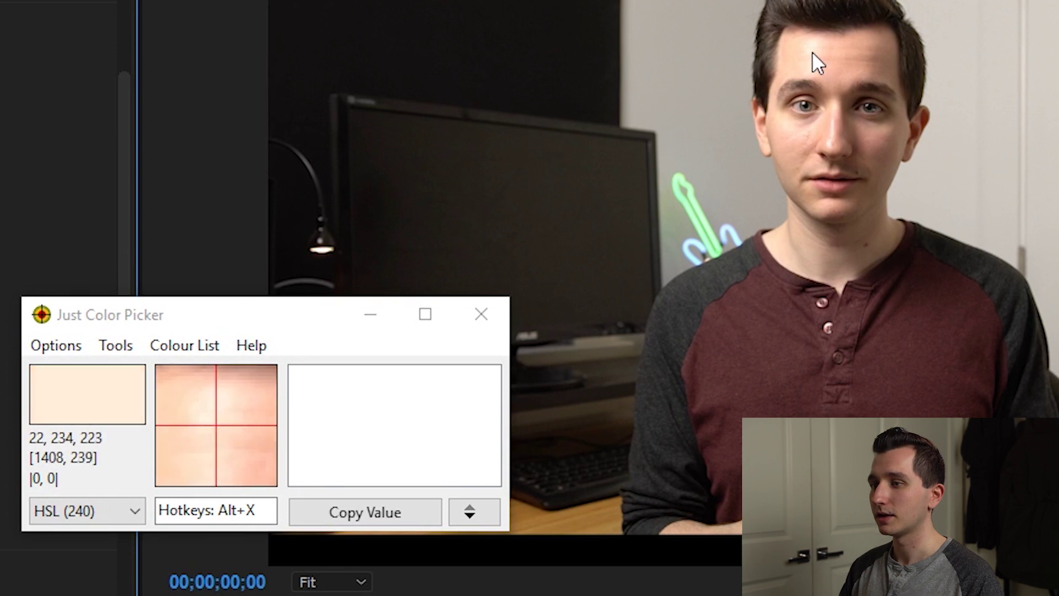
mouse_move(817, 64)
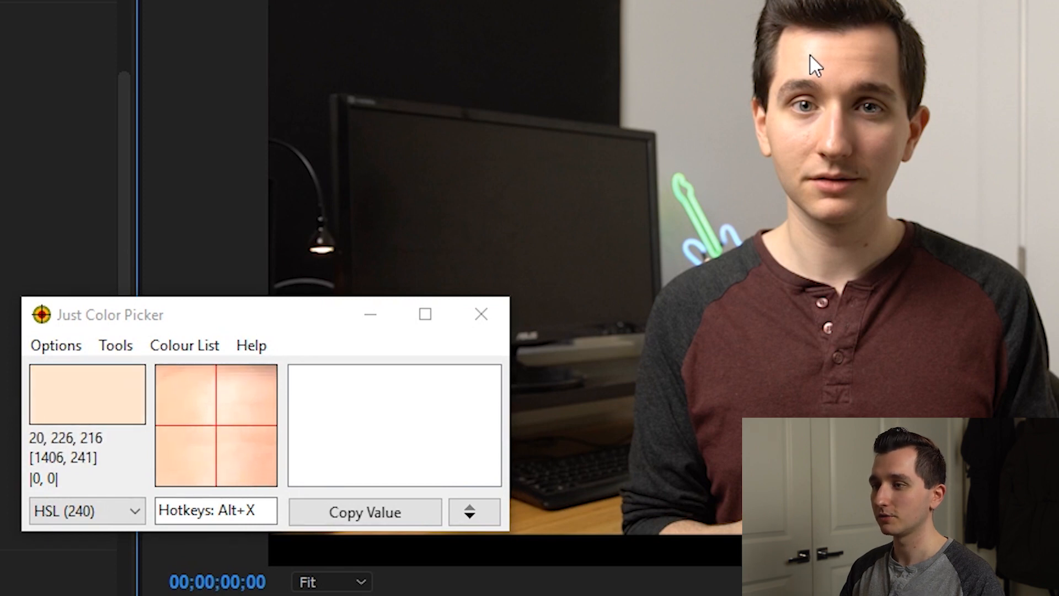